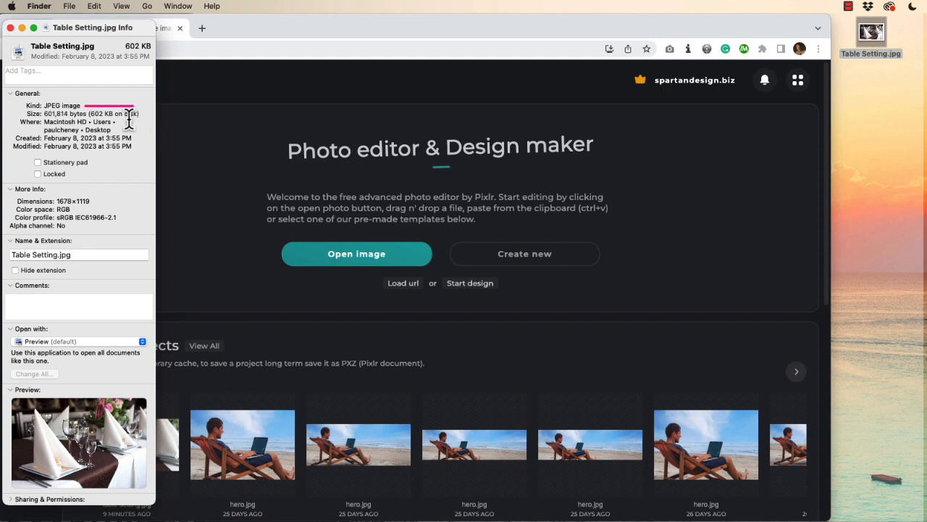
Step: Review and close the Info window for Table Setting.jpg (602 KB JPEG, 1678×1119)
double_click(113, 113)
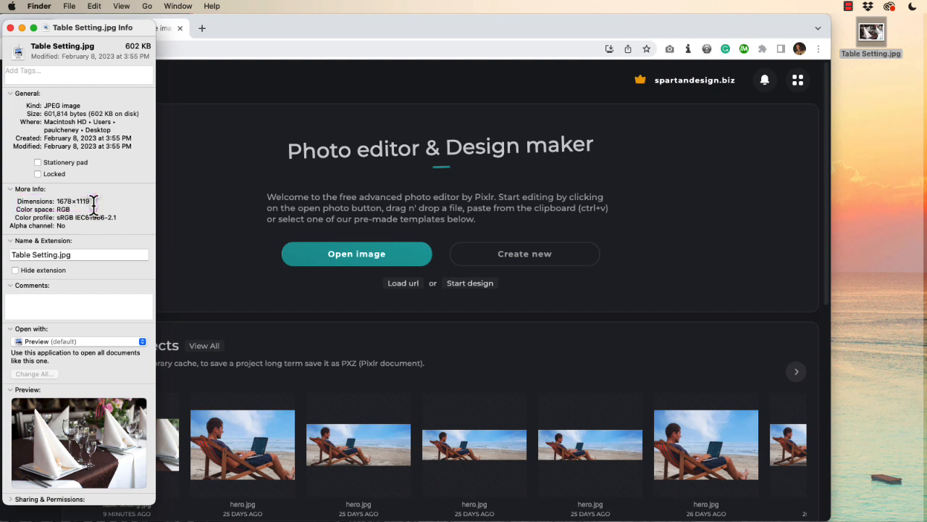
mouse_move(107, 188)
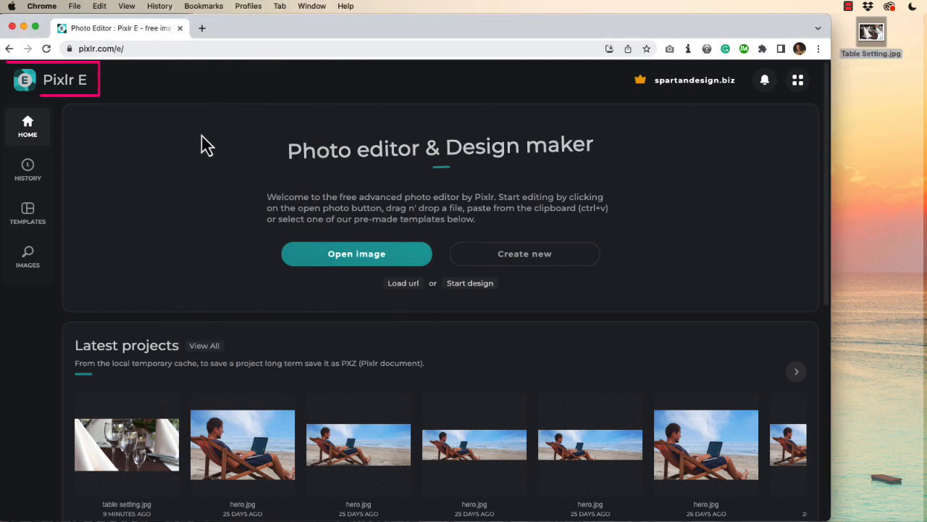
mouse_move(275, 210)
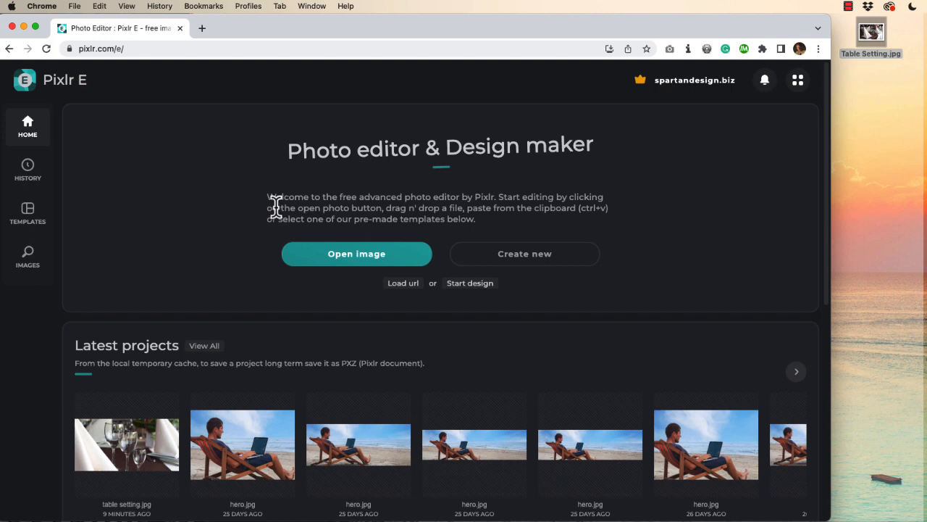
Step: Open Table Setting.jpg from the Desktop in Pixlr E's editor
left_click(357, 253)
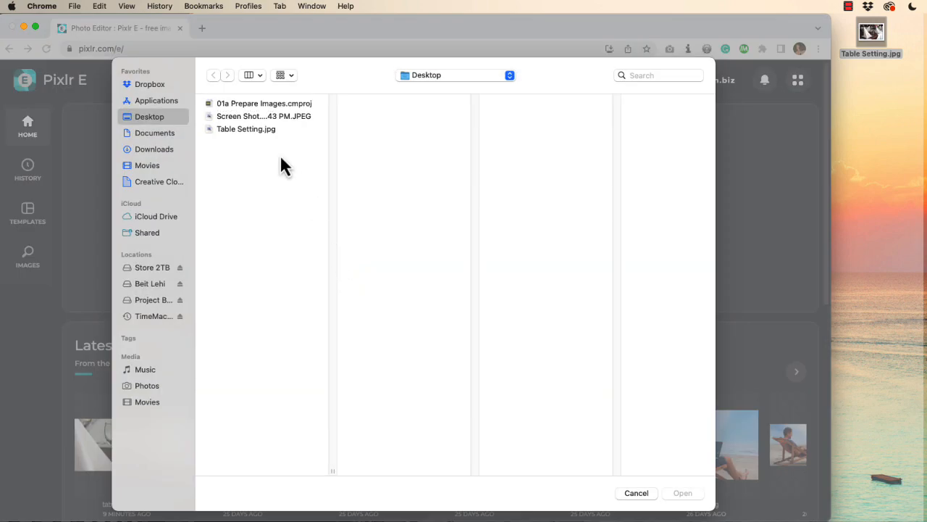
left_click(245, 128)
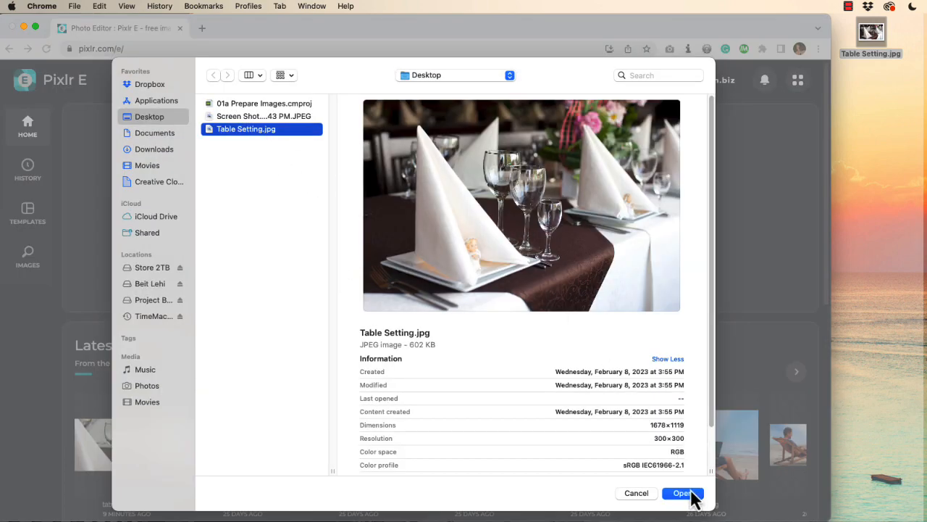
left_click(684, 493)
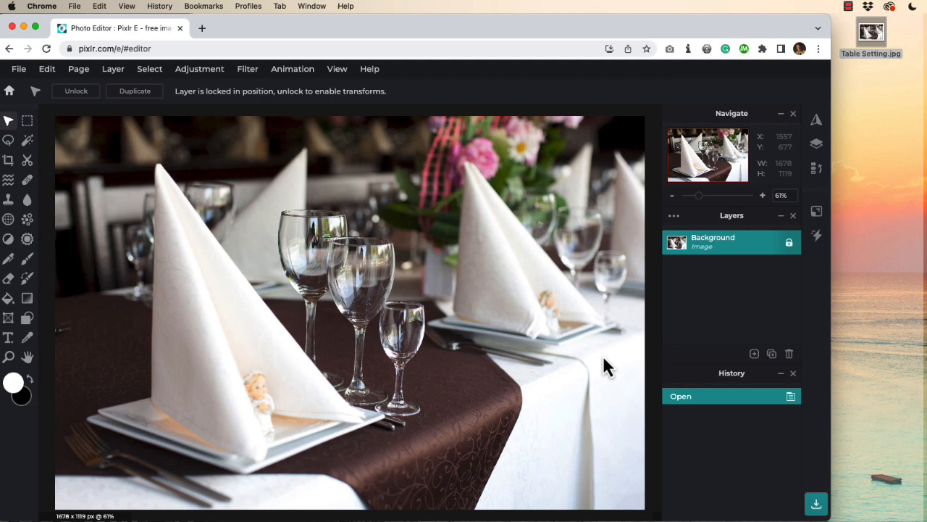
mouse_move(246, 169)
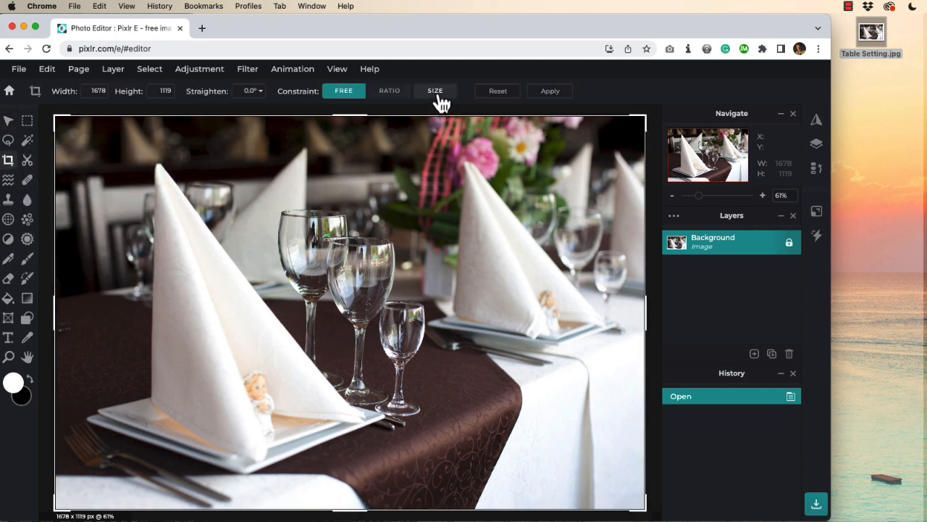
Step: Crop the photo with a Size constraint of 1500 × 750 and apply
left_click(435, 90)
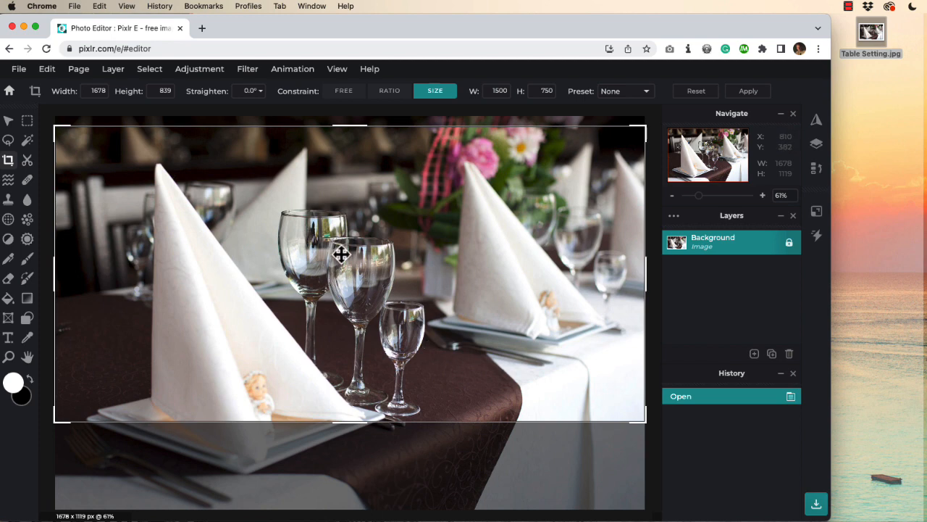
left_click(748, 91)
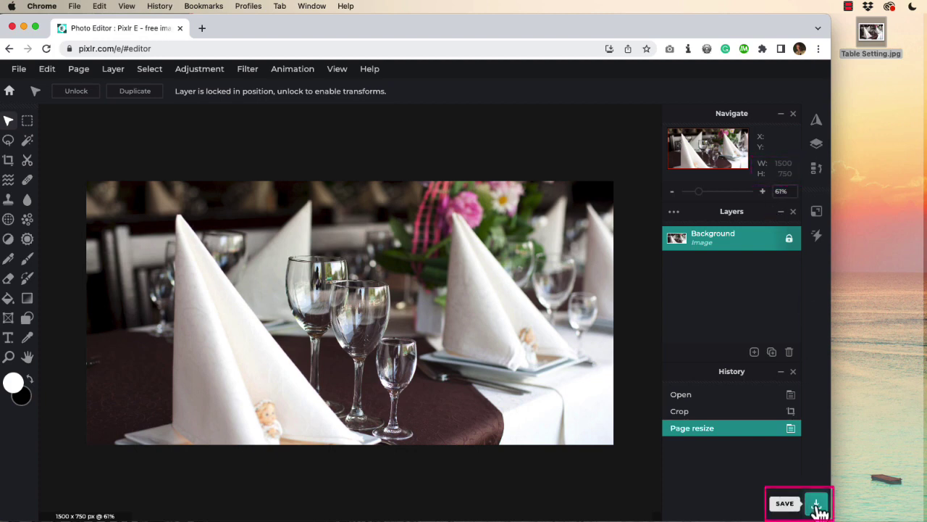
Step: Save the crop to the Desktop as hero-large.webp at 50% WebP quality
left_click(815, 502)
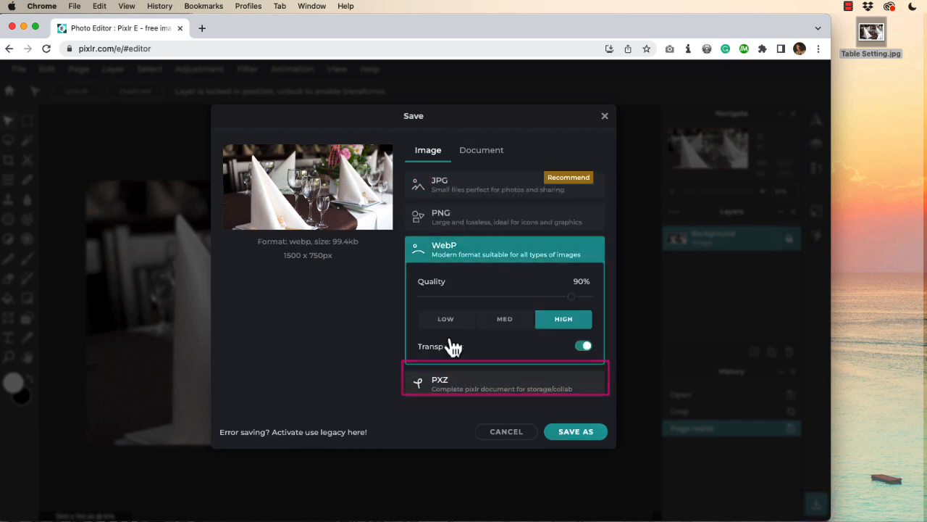
left_click_drag(572, 296, 503, 295)
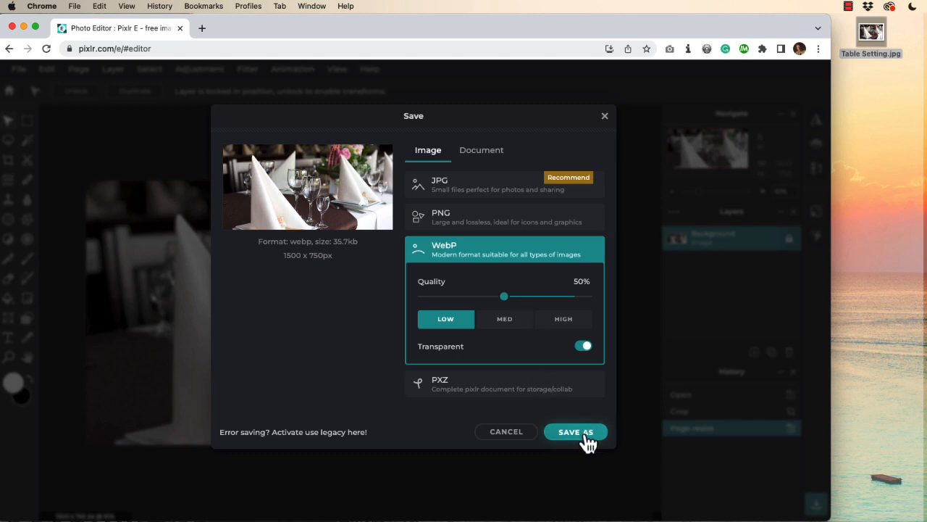
left_click(575, 431)
type("hero-.webp")
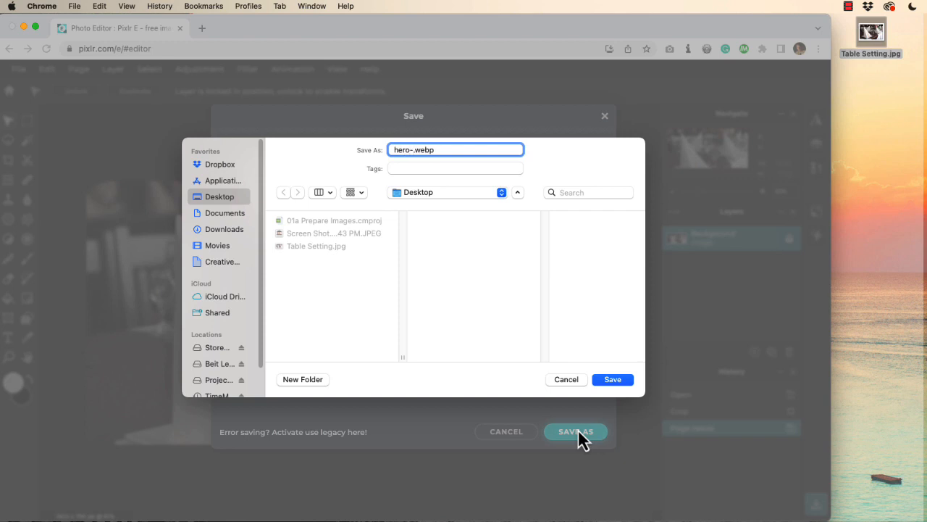
type("large")
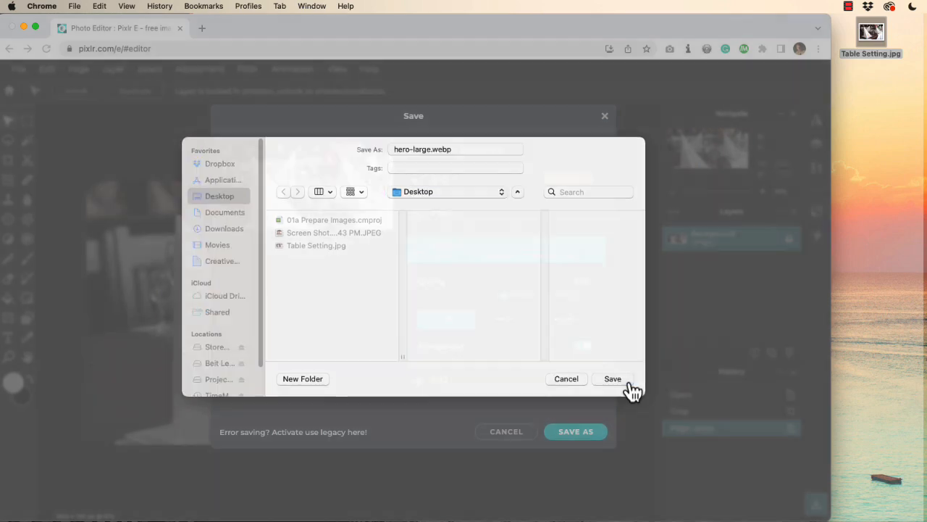
left_click(613, 379)
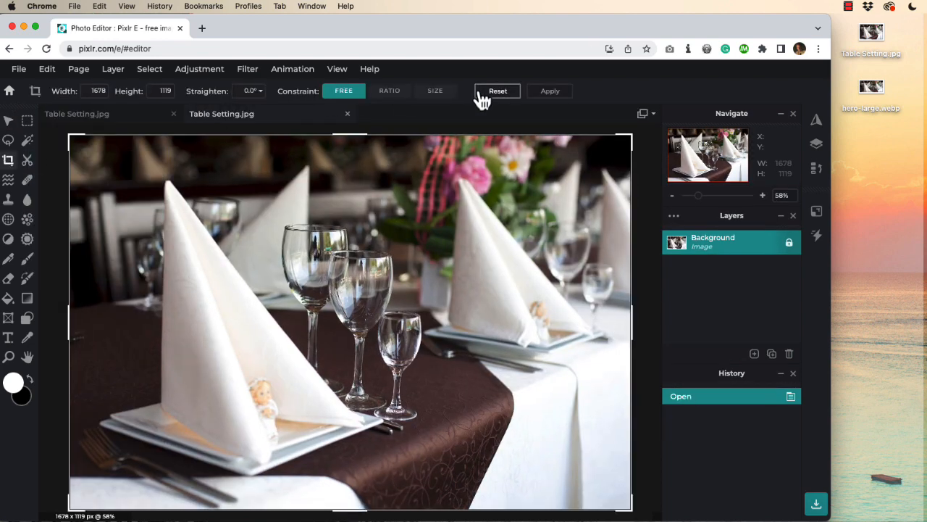
Step: Crop the second copy to 1000 × 500 over the glasses and napkin, then apply
left_click(435, 91)
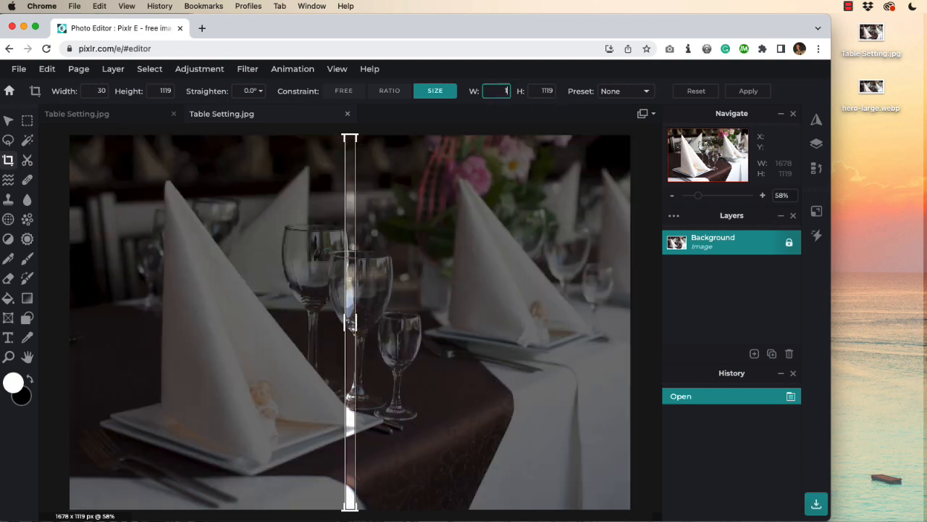
type("1000")
left_click(542, 90)
type("500")
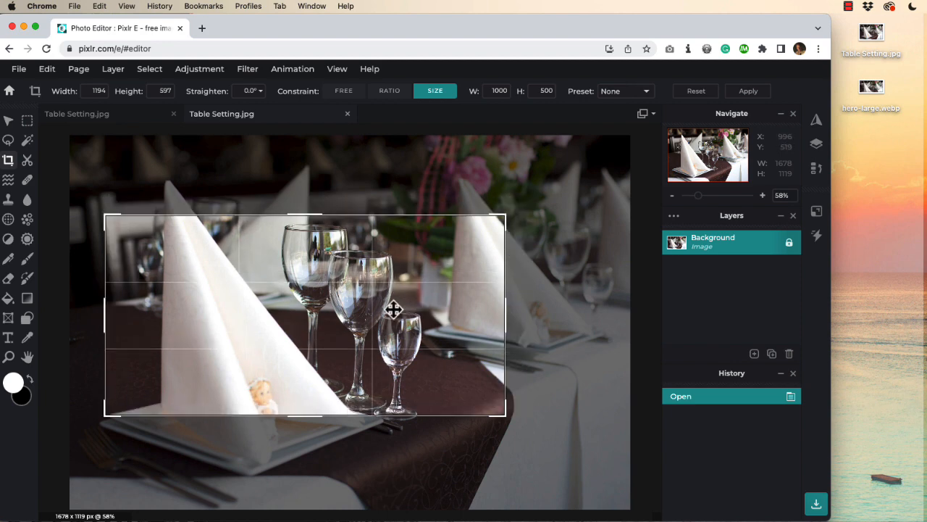
left_click_drag(394, 310, 389, 312)
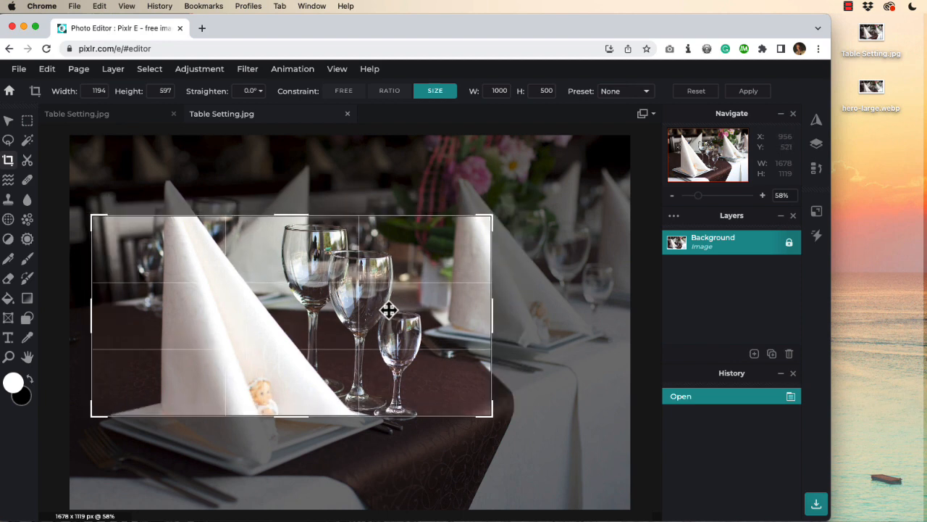
left_click_drag(389, 310, 302, 293)
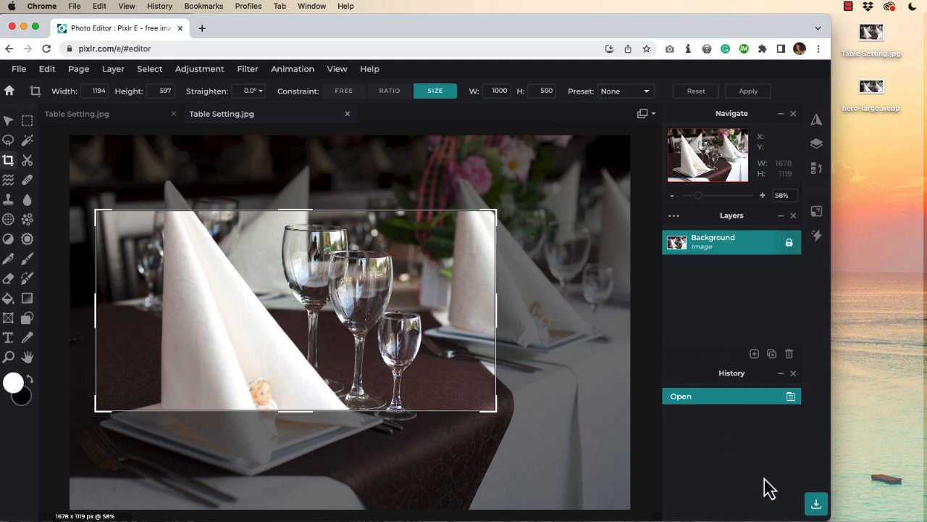
left_click(747, 91)
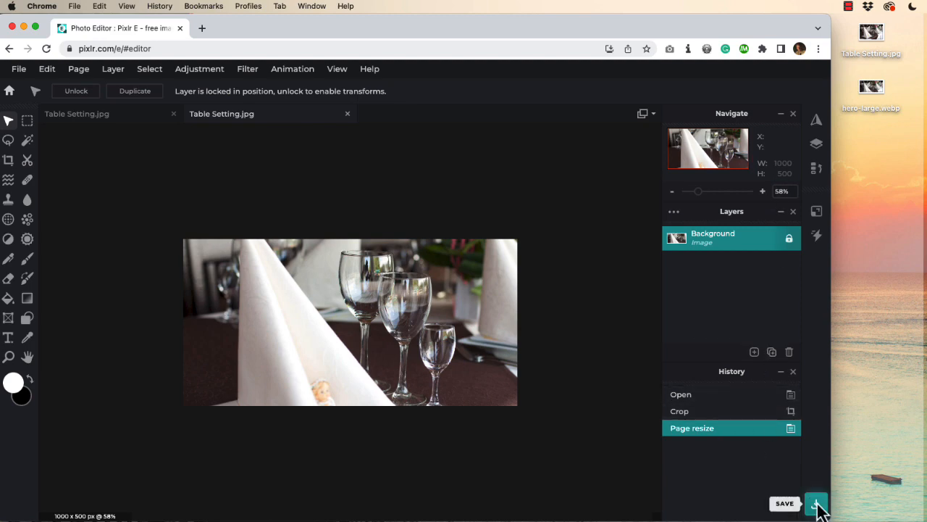
Step: Export the 1000×500 crop as a lower-quality WebP named hero-medium.webp on the Desktop
left_click(817, 504)
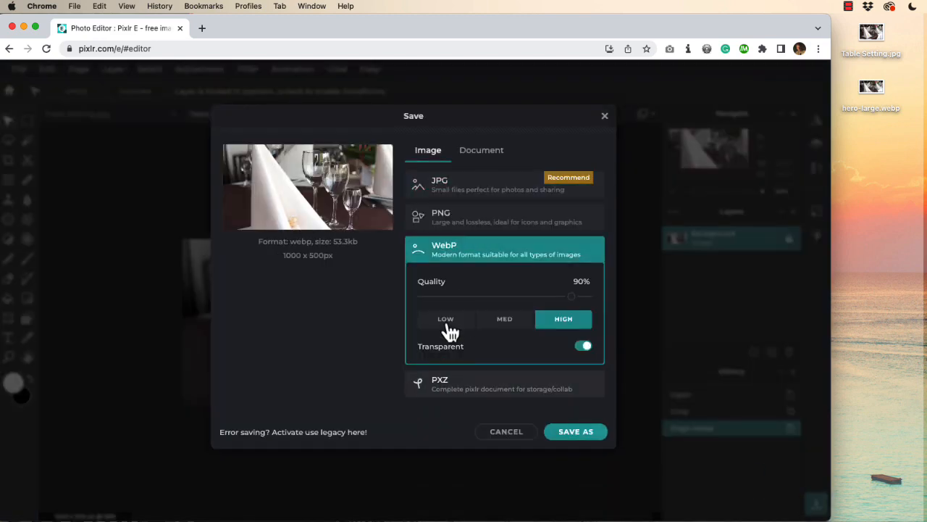
left_click(575, 431)
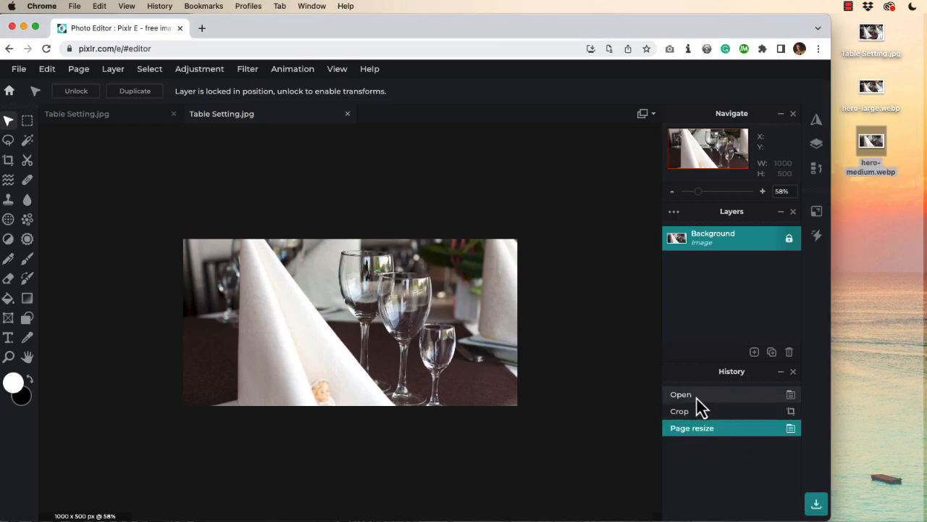
Step: Revert to the original photo and set the Crop tool to a Size constraint
left_click(681, 394)
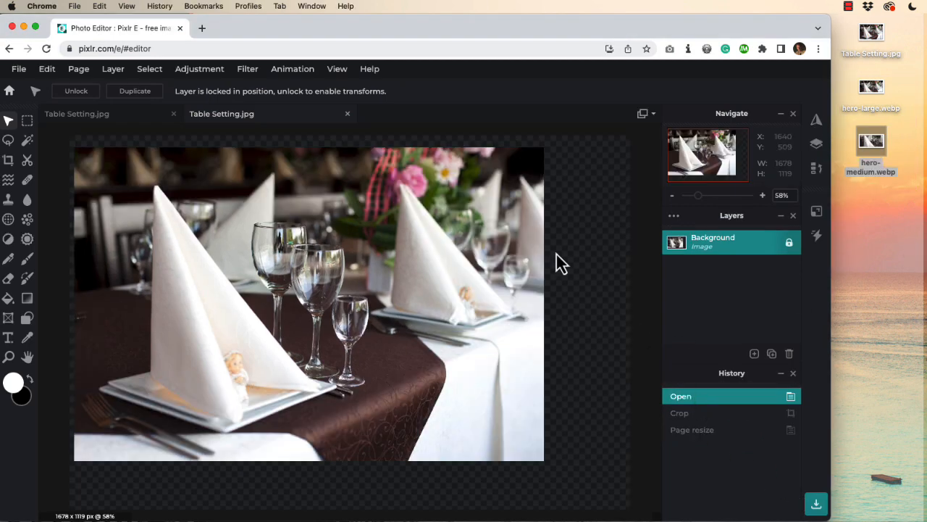
left_click(8, 159)
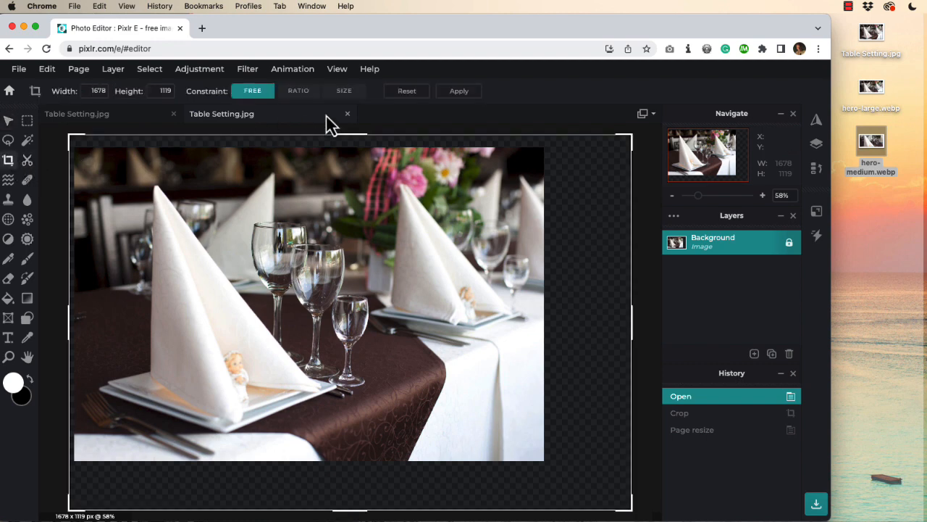
left_click(344, 90)
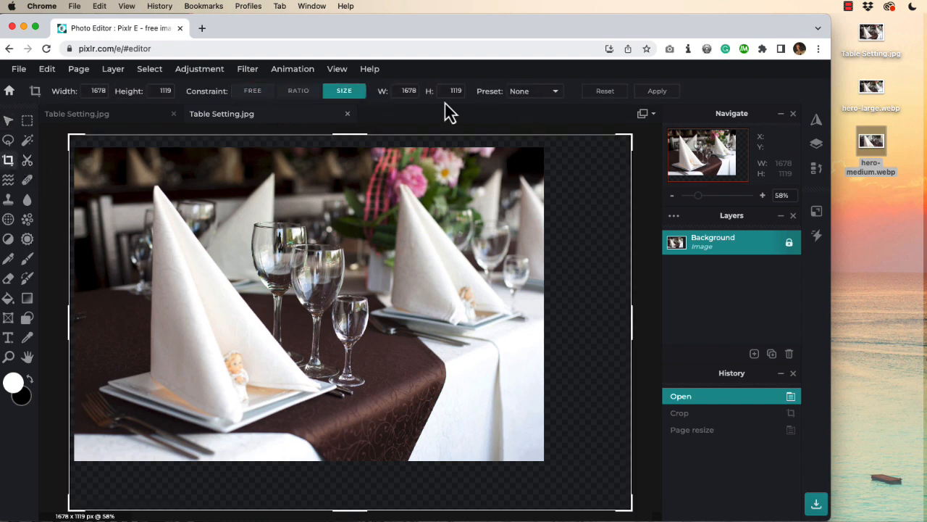
left_click(407, 91)
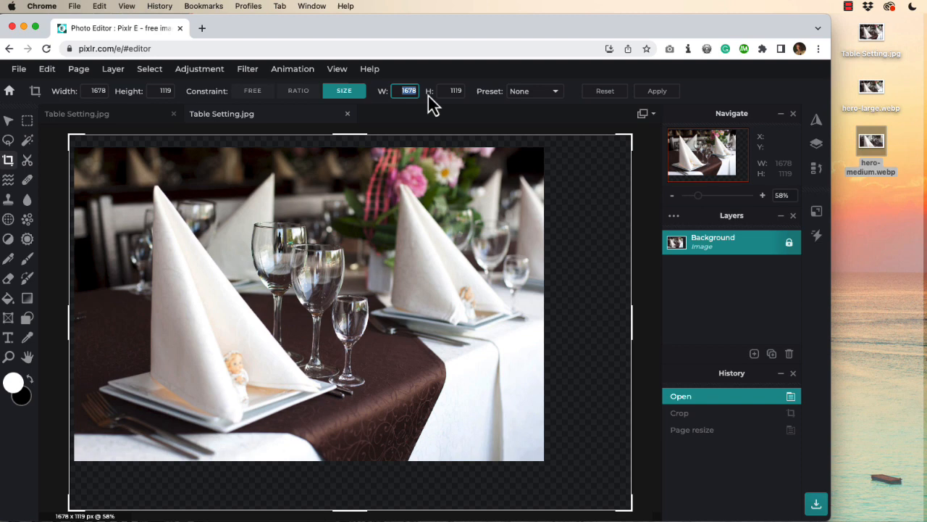
Step: Crop to 500 × 250 around the napkin and wine glasses, then apply
type("500")
left_click(452, 91)
type("250")
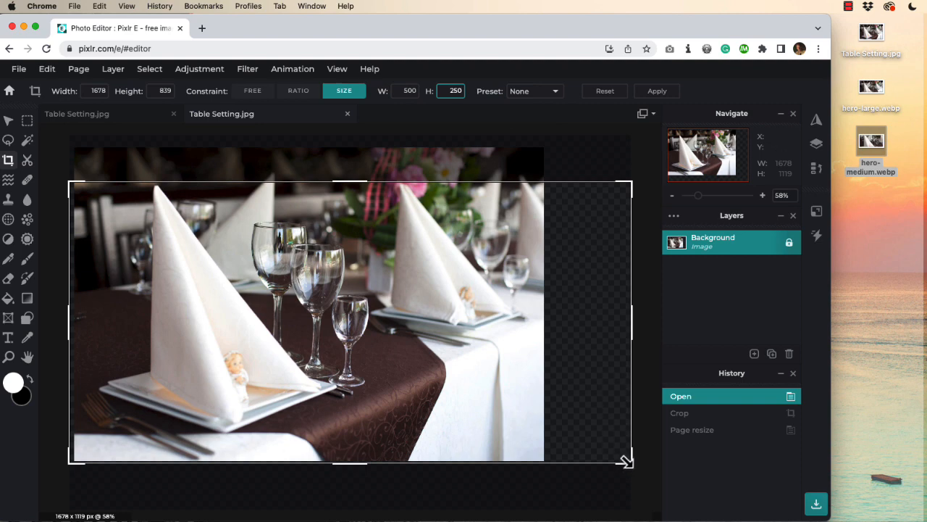
left_click_drag(625, 461, 289, 292)
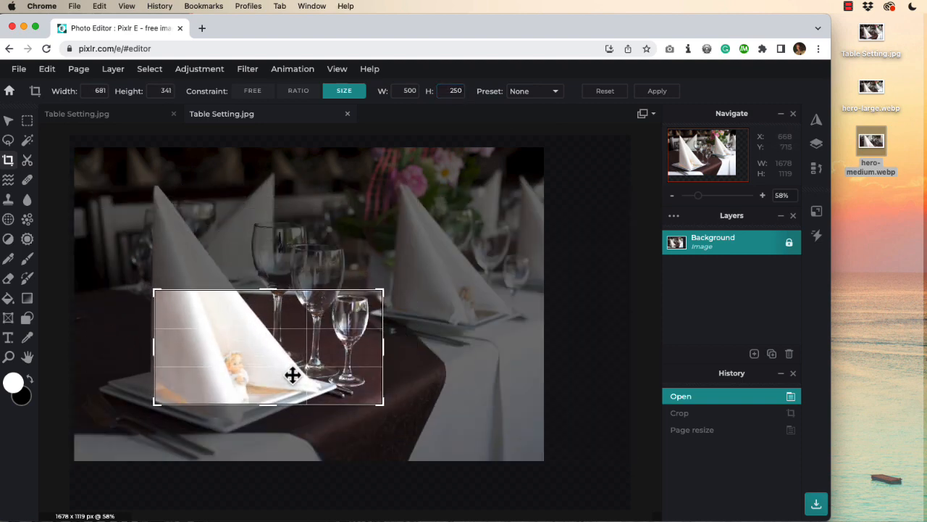
left_click_drag(292, 375, 239, 378)
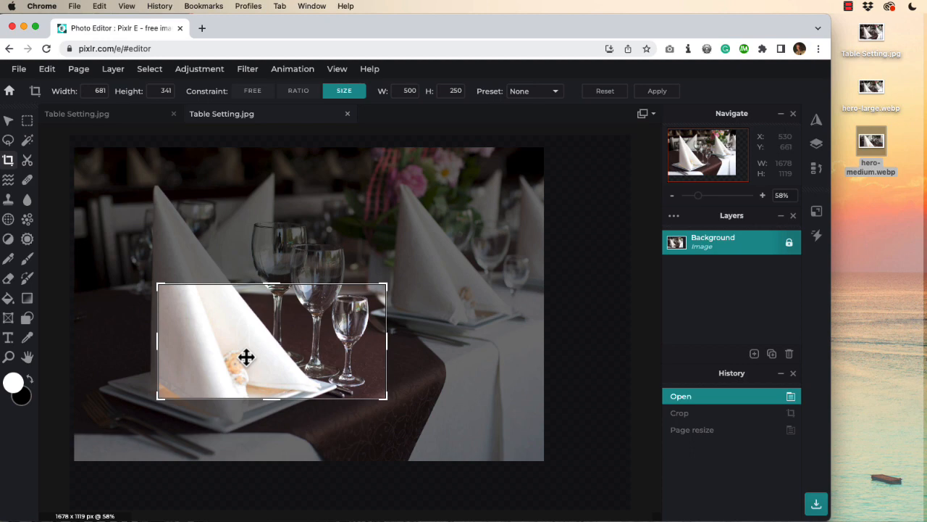
left_click(656, 90)
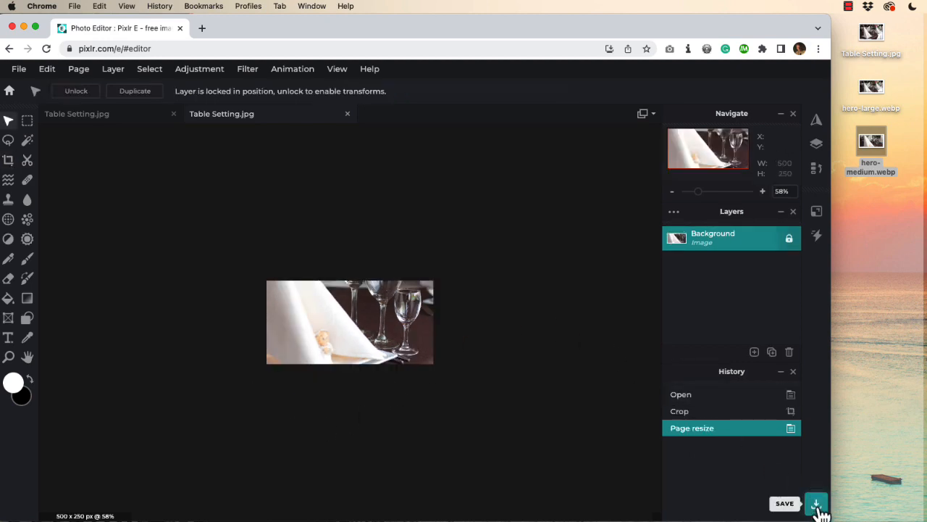
Step: Save the 500×250 close-up as low-quality hero-small.webp on the Desktop
left_click(816, 503)
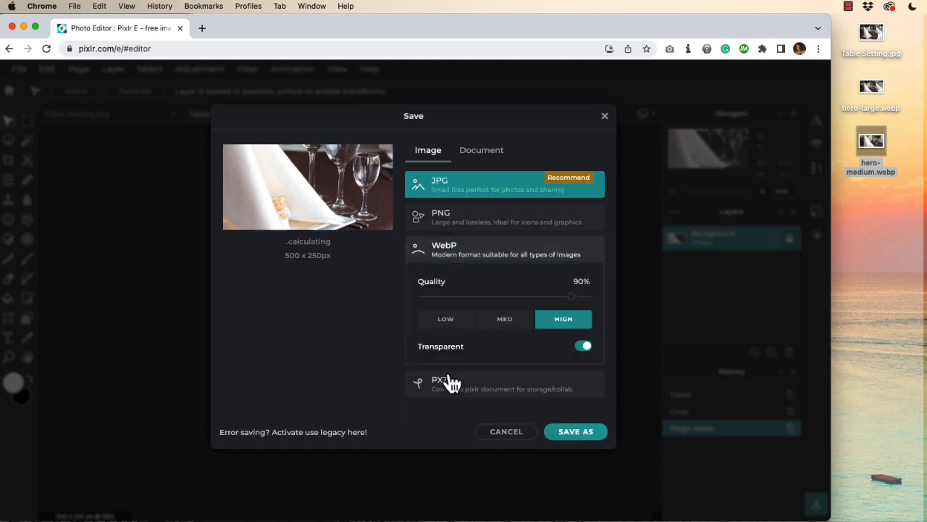
left_click(445, 319)
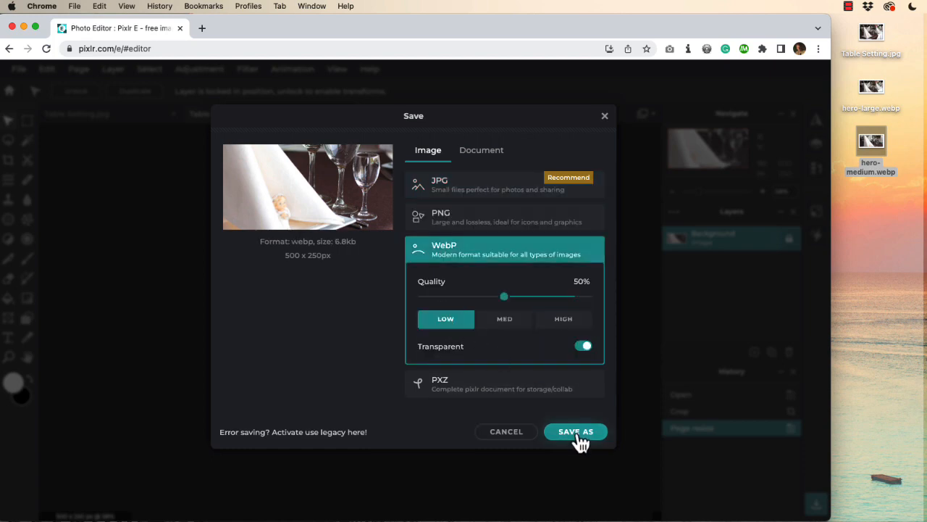
left_click(575, 431)
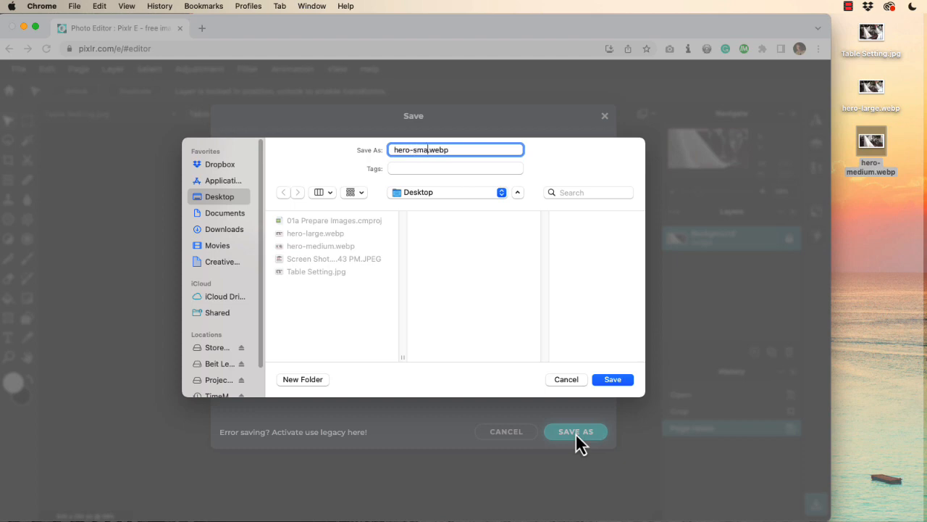
left_click(612, 379)
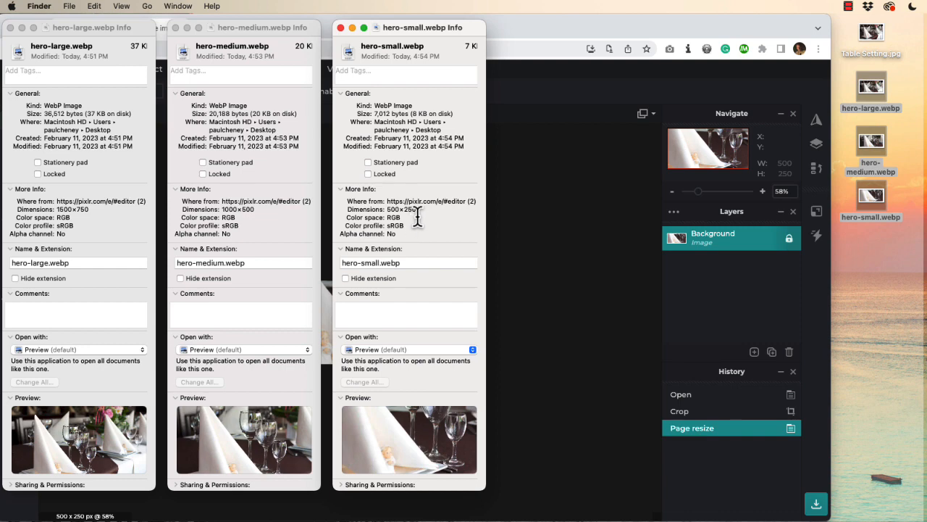
mouse_move(419, 218)
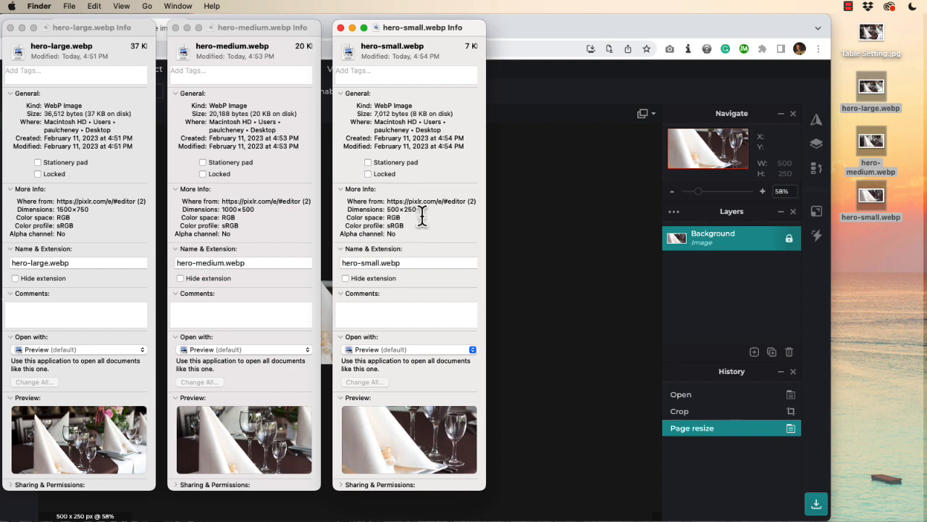
mouse_move(276, 151)
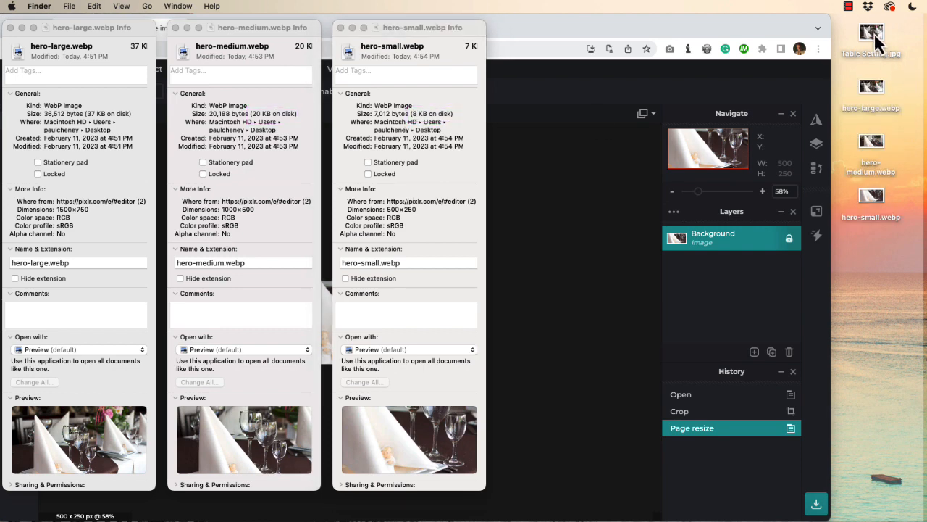
Step: Compare the hero WebP Info windows against Table Setting.jpg's Info, then close it
left_click(871, 34)
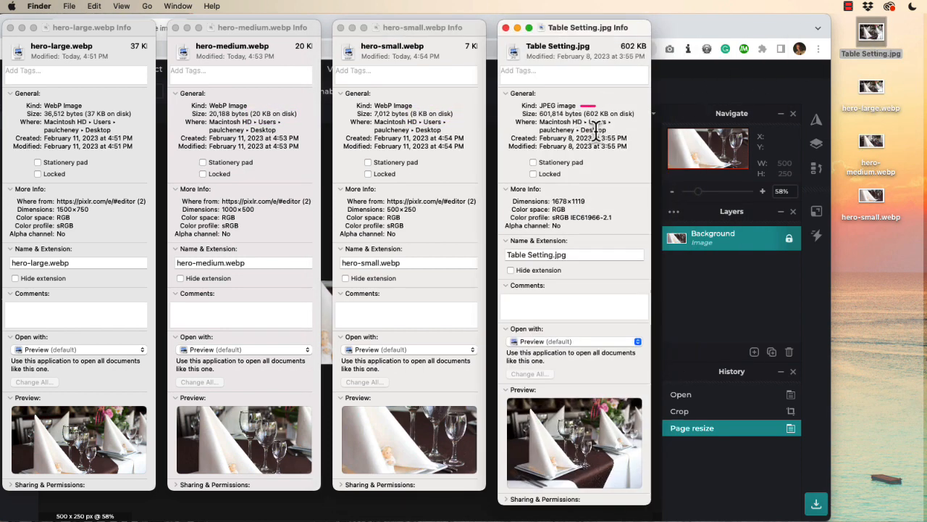
double_click(607, 114)
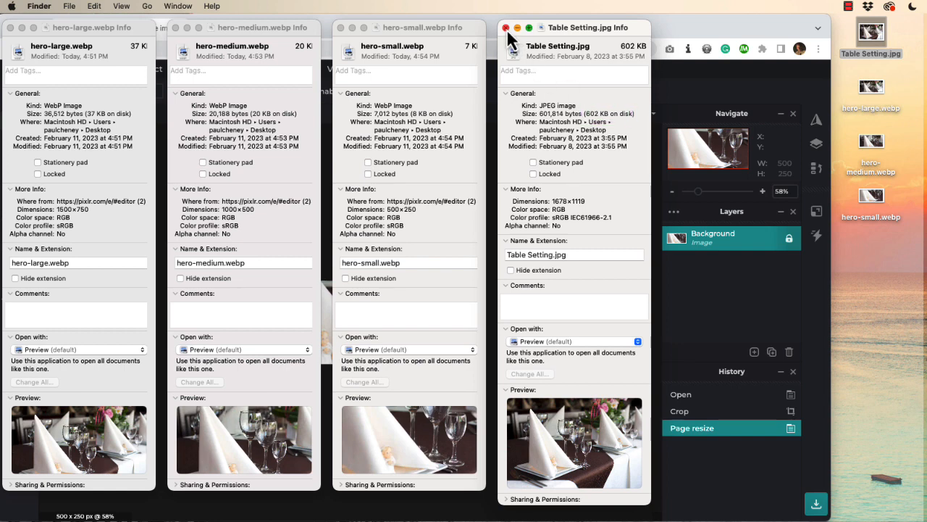
left_click(506, 27)
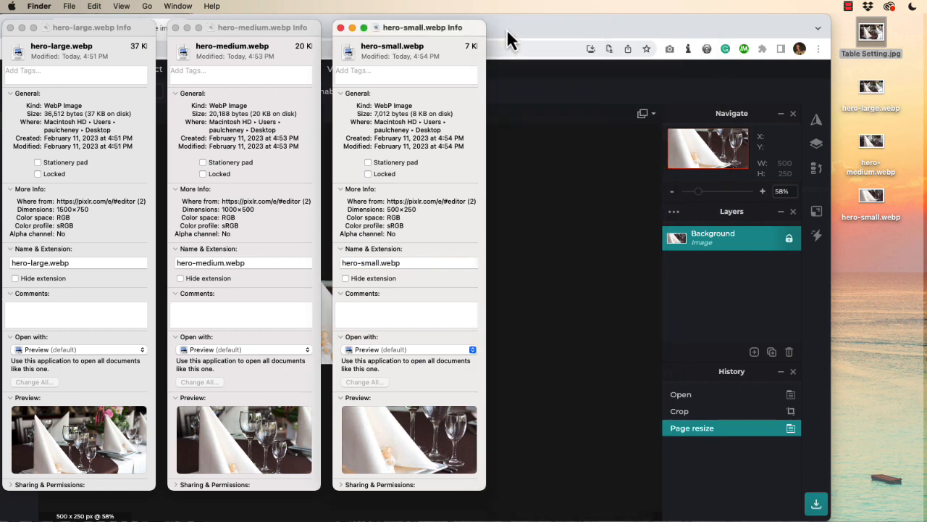
mouse_move(413, 181)
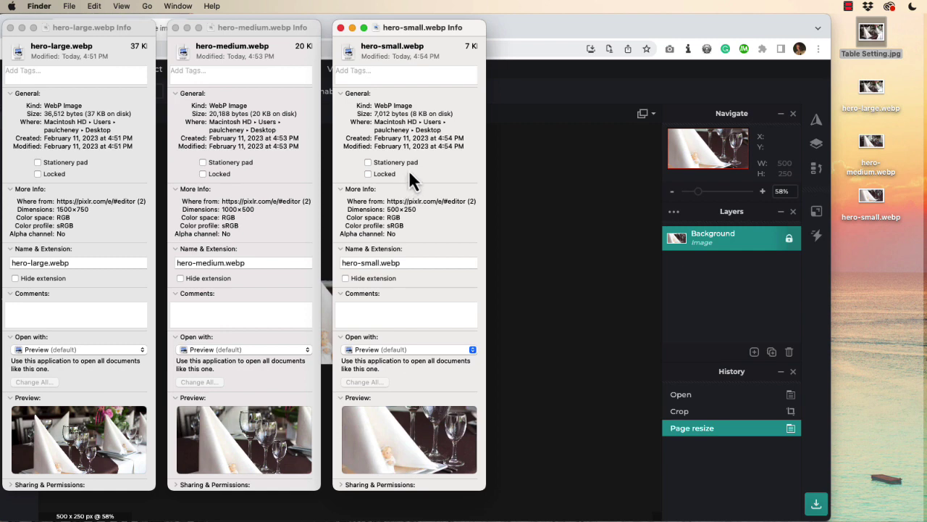